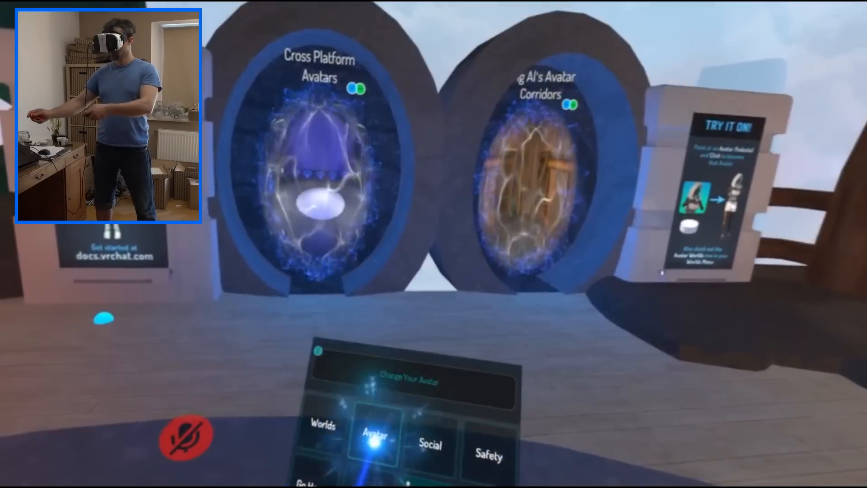
Browse avatars from the Avatar tab of VRChat's quick menu
click(375, 435)
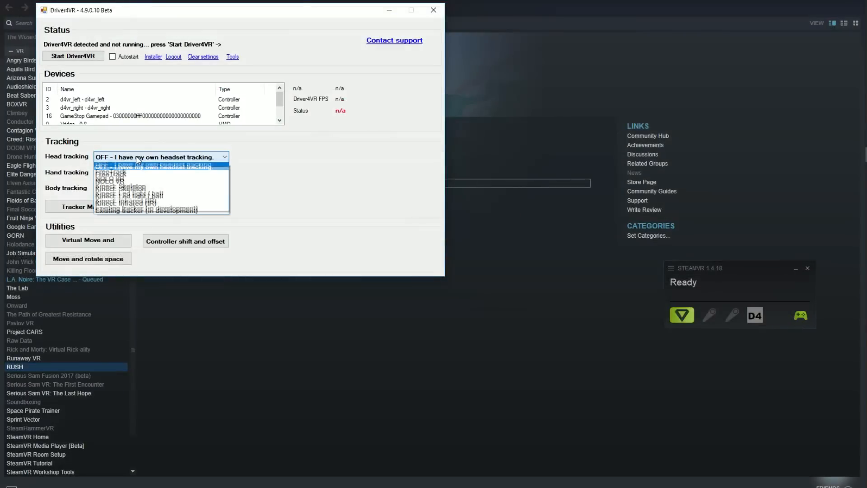
Set head and hand tracking to Kinect: Skeleton, start the driver, and open Kinect settings
click(120, 188)
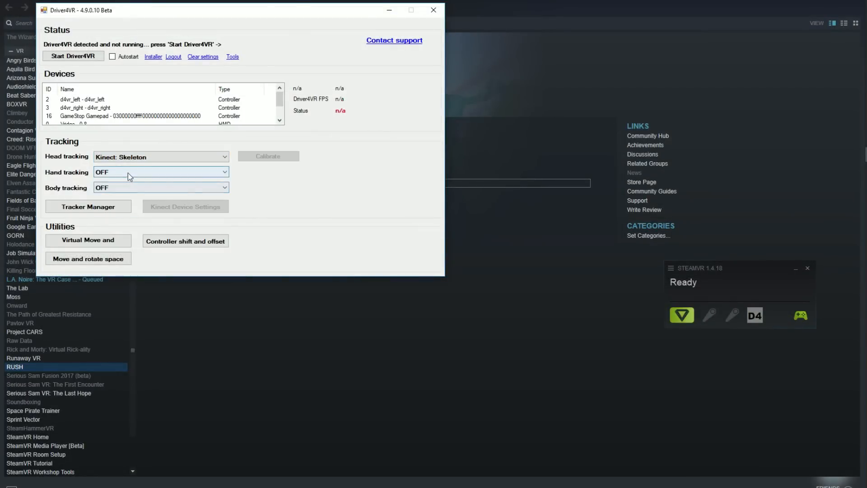
click(160, 172)
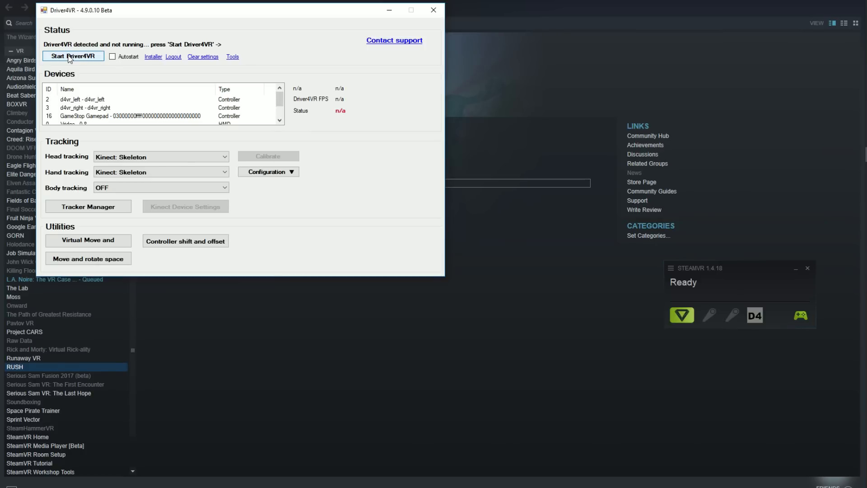
click(73, 56)
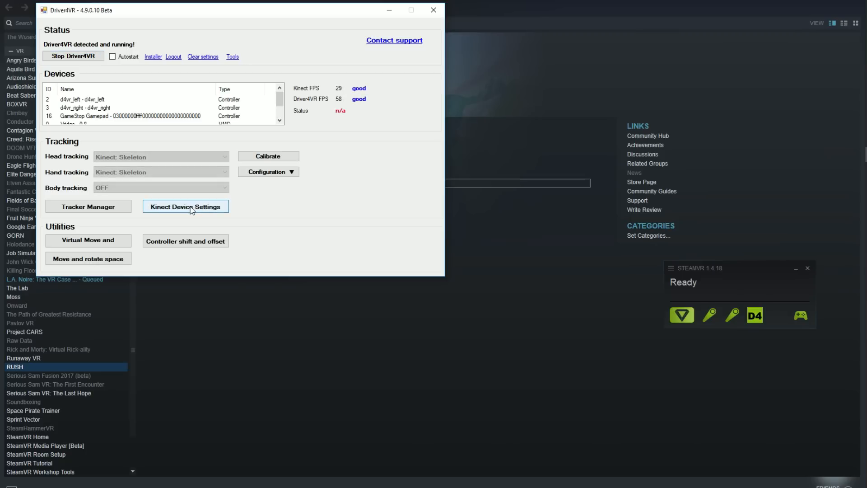
click(185, 206)
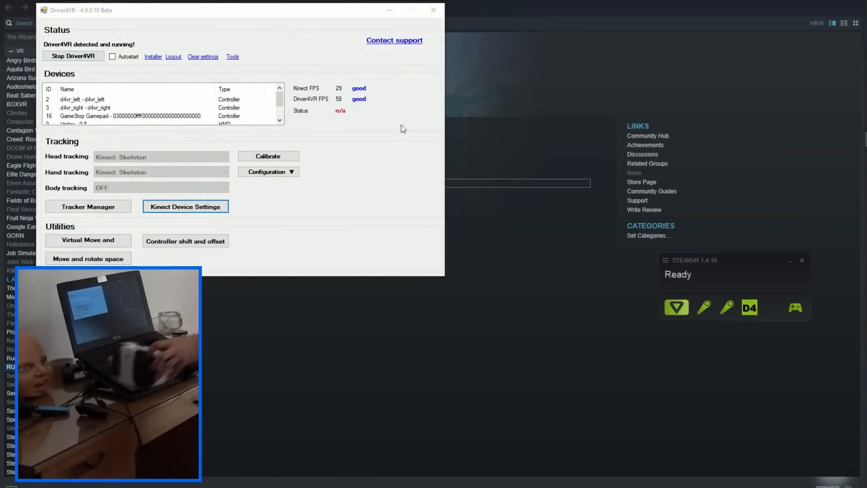
Calibrate headset direction against the Kinect, then the play-space centre and a 170 cm floor
click(269, 156)
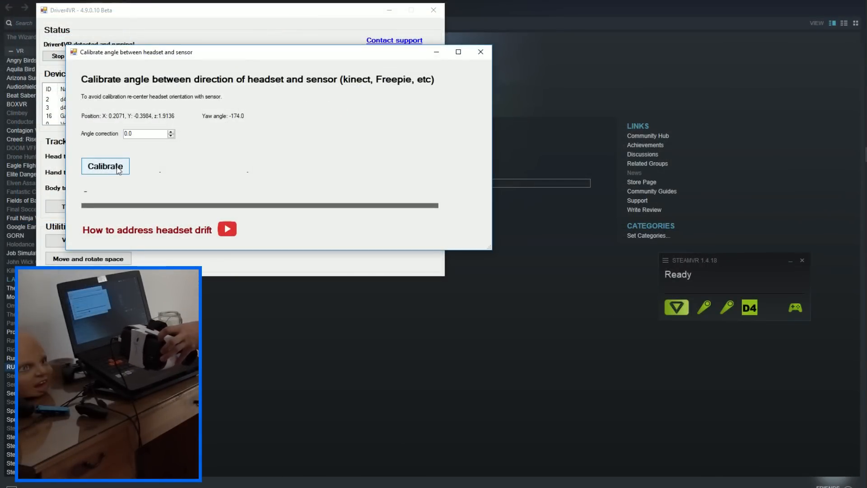
click(105, 166)
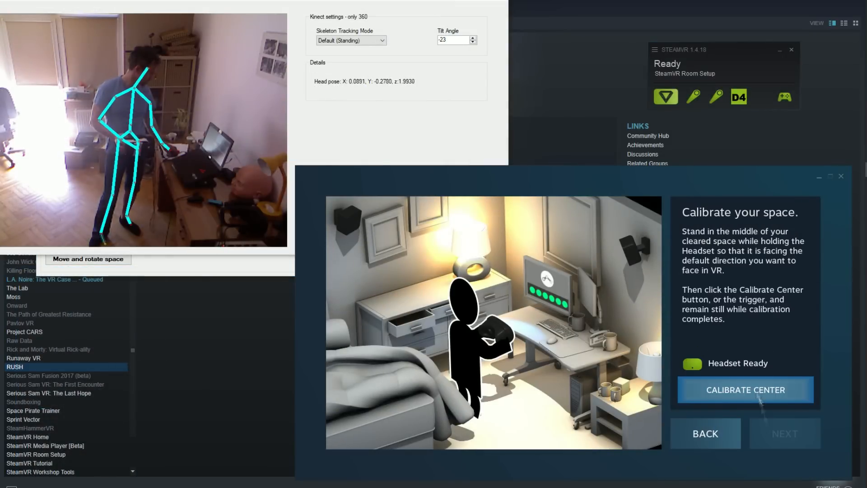
click(746, 389)
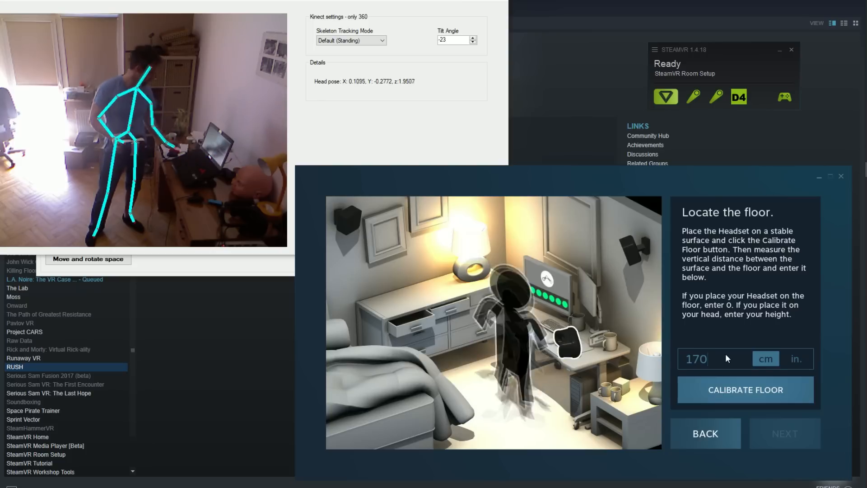
click(745, 389)
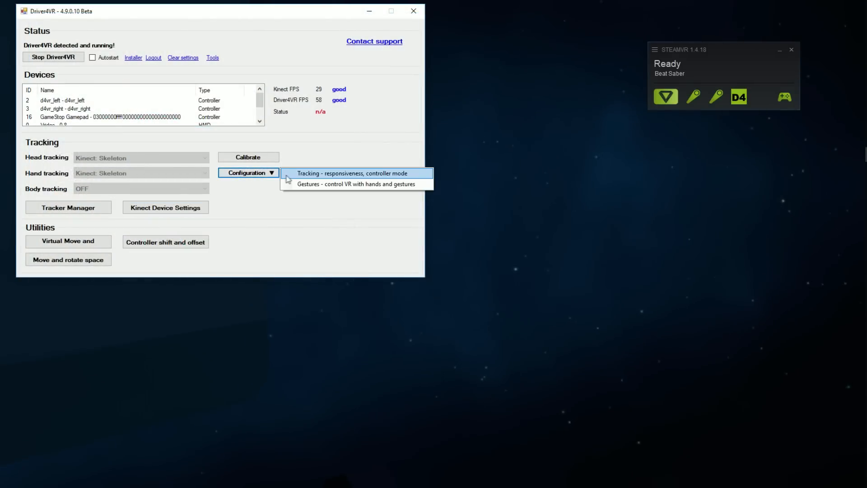
Open the tracking responsiveness and controller mode settings to review controller speeds
click(352, 173)
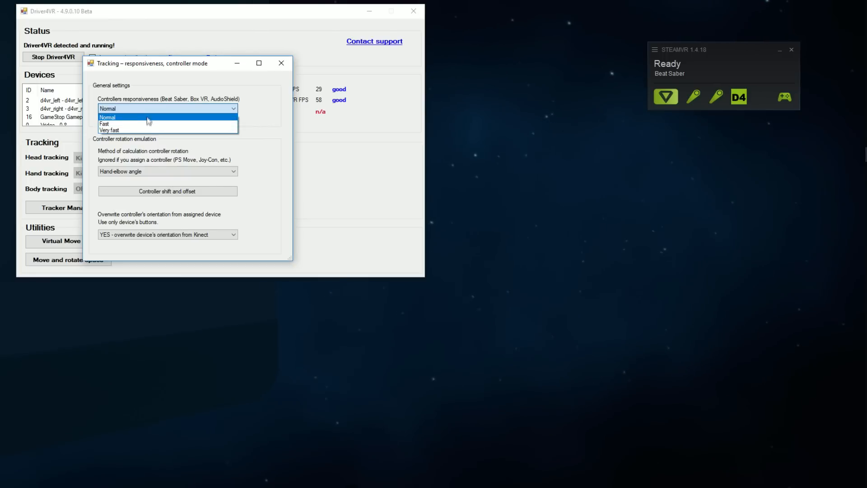
mouse_move(149, 125)
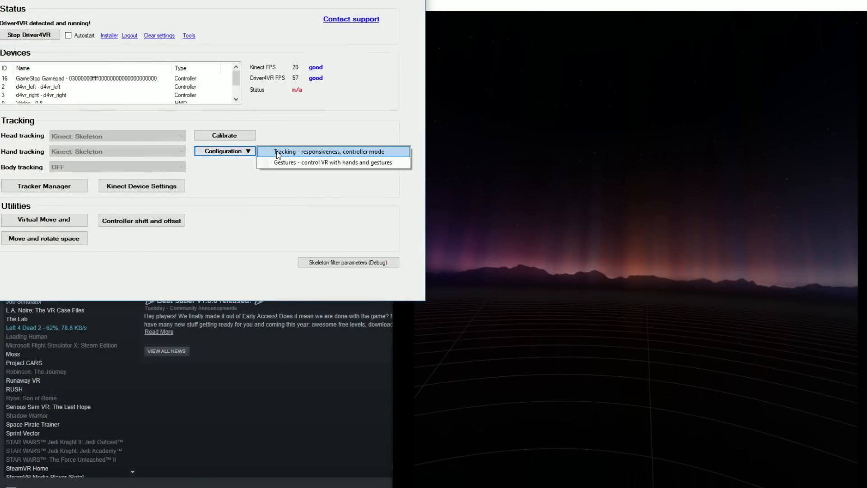
Set controller rotation to Hand absolute position, then to Aiming, and open controller offsets
click(328, 151)
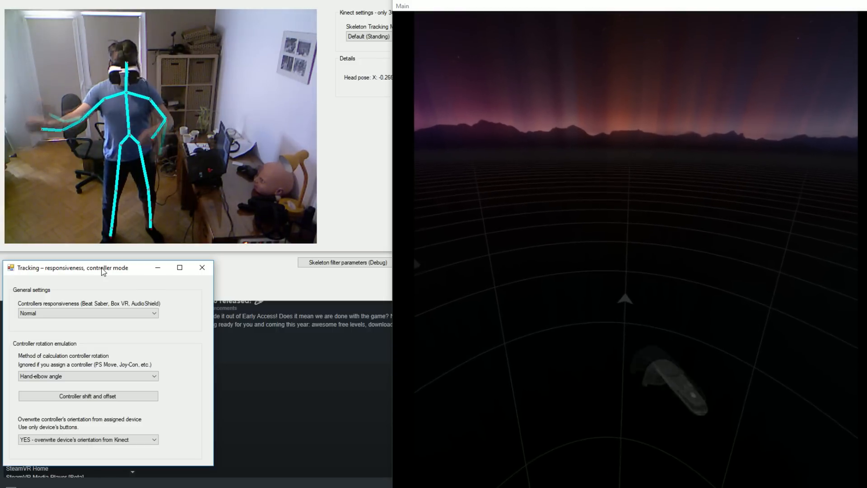
click(87, 376)
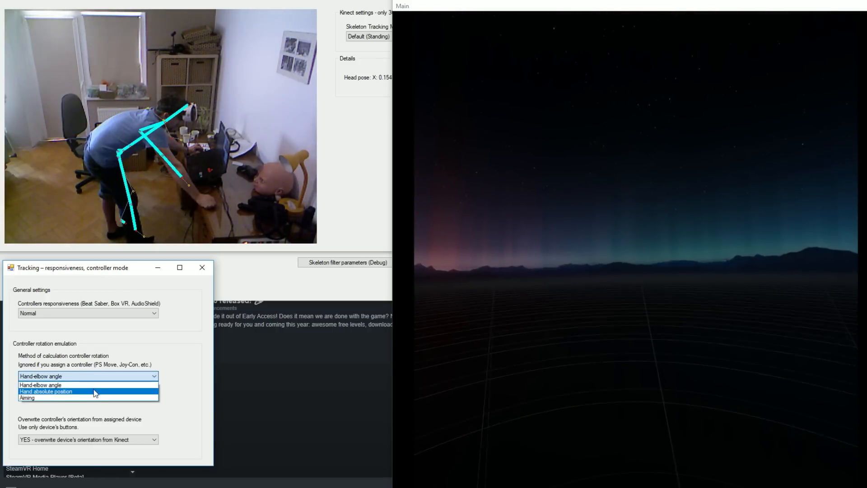
click(45, 392)
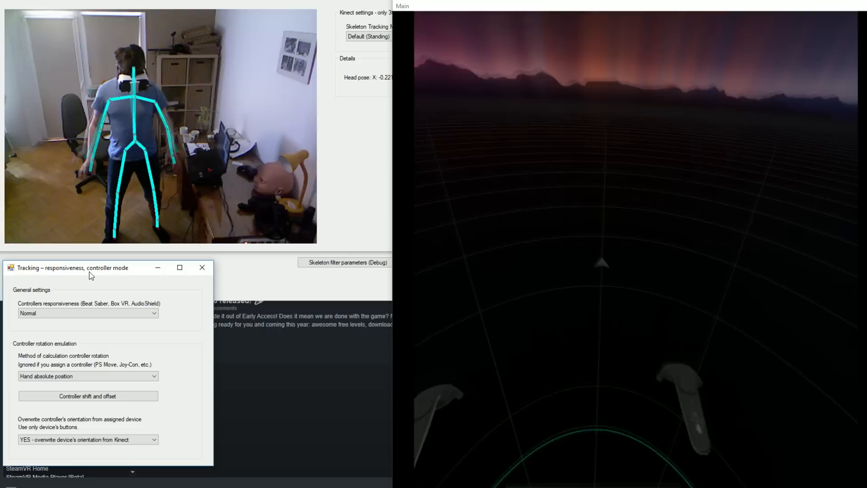
click(88, 376)
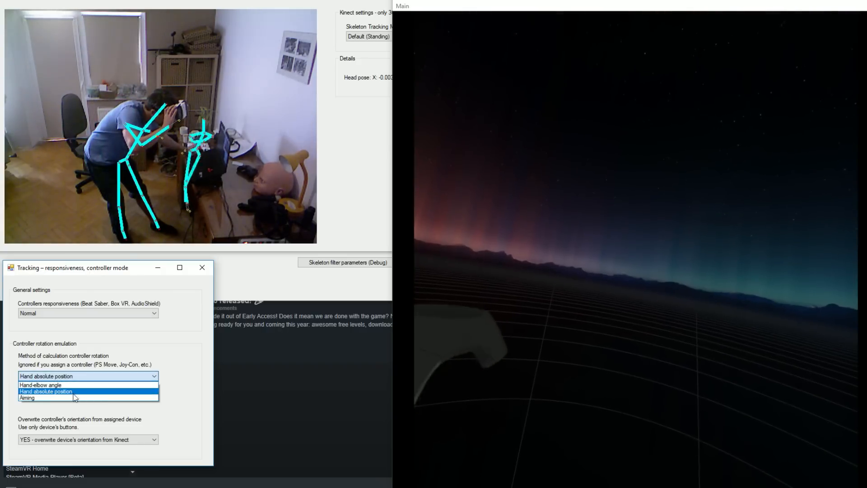
click(25, 398)
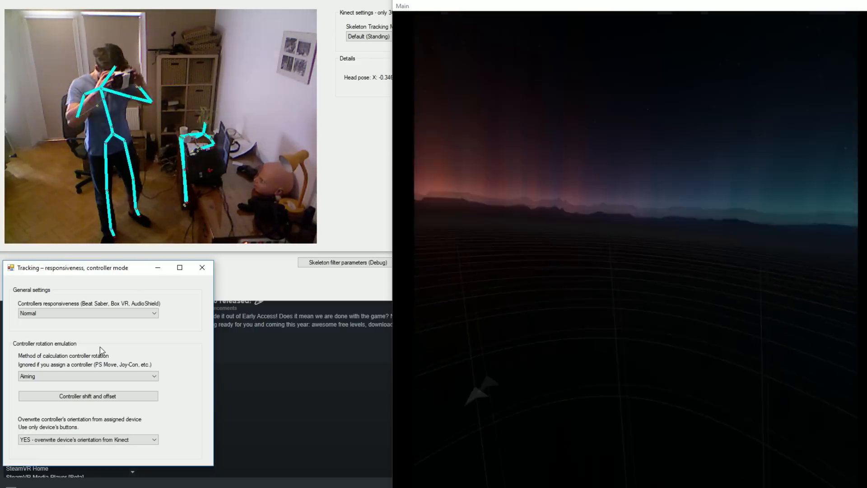
click(88, 396)
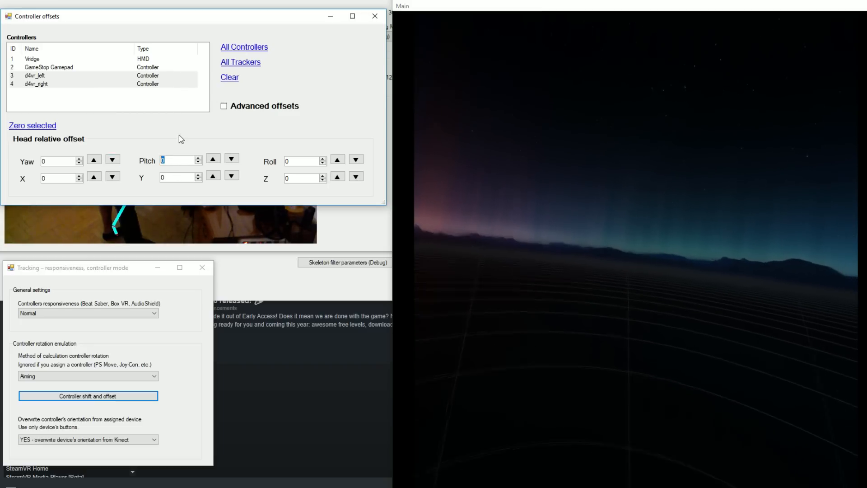
Enter 80 as the controllers' head-relative Pitch offset
text(80)
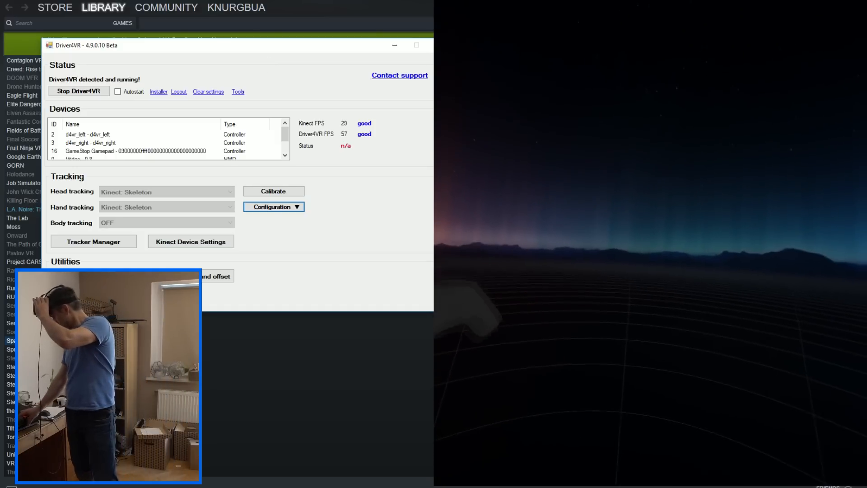
In Configuration > Tracking, pick an Overwrite controller's orientation option
click(274, 207)
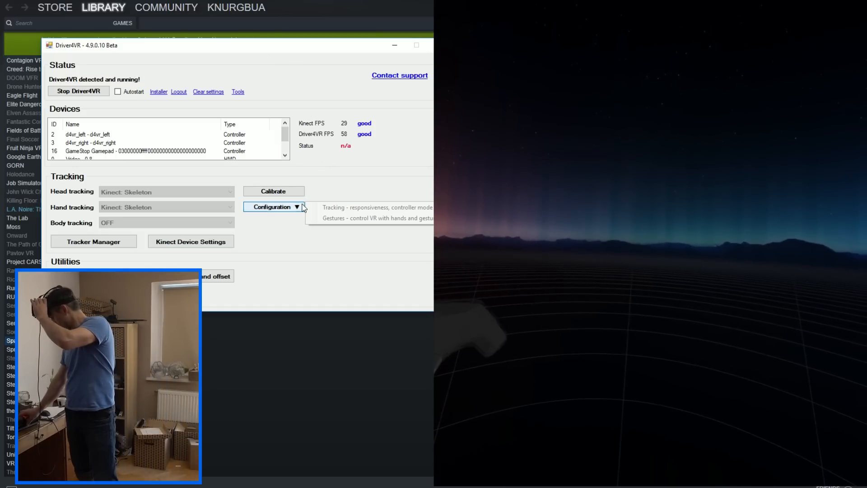
click(377, 208)
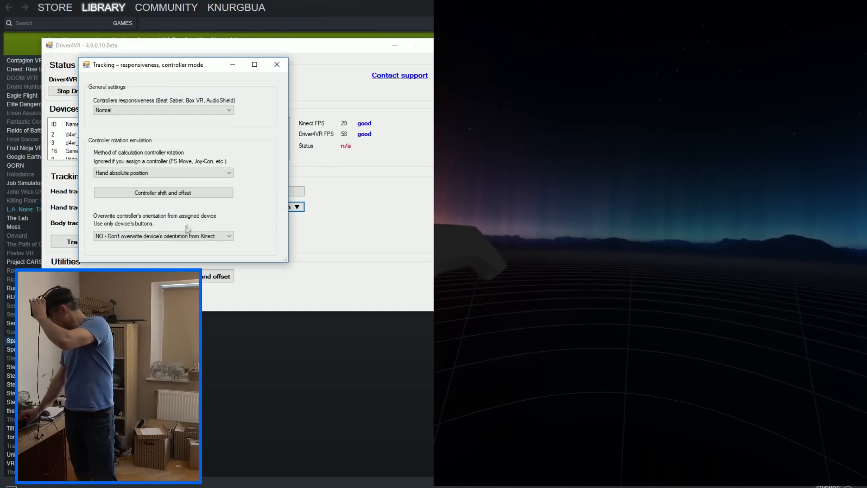
click(163, 236)
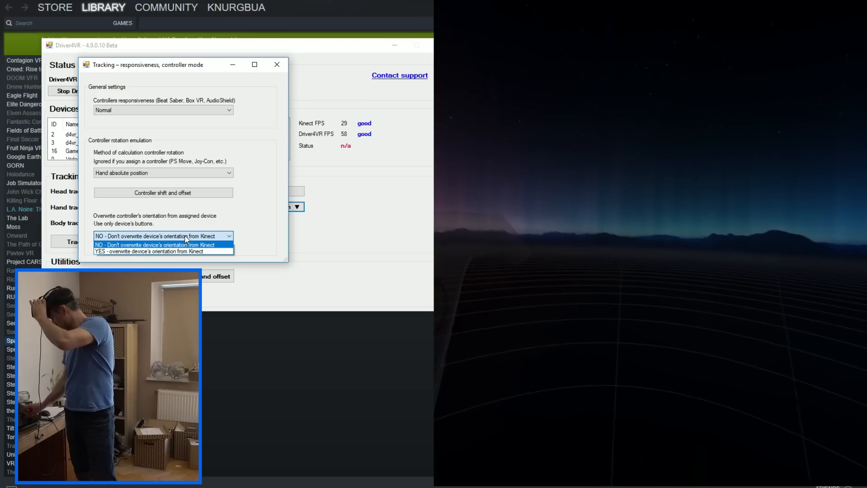
click(162, 252)
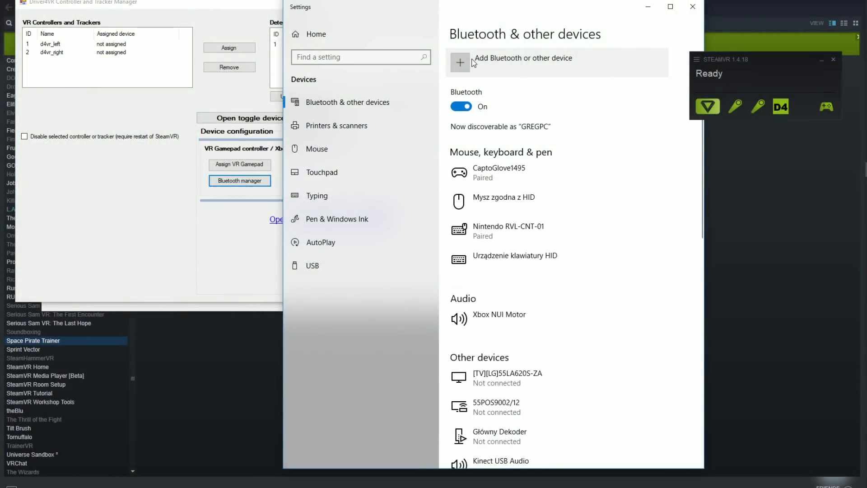
Begin adding a device and choose Bluetooth as the device type
click(460, 62)
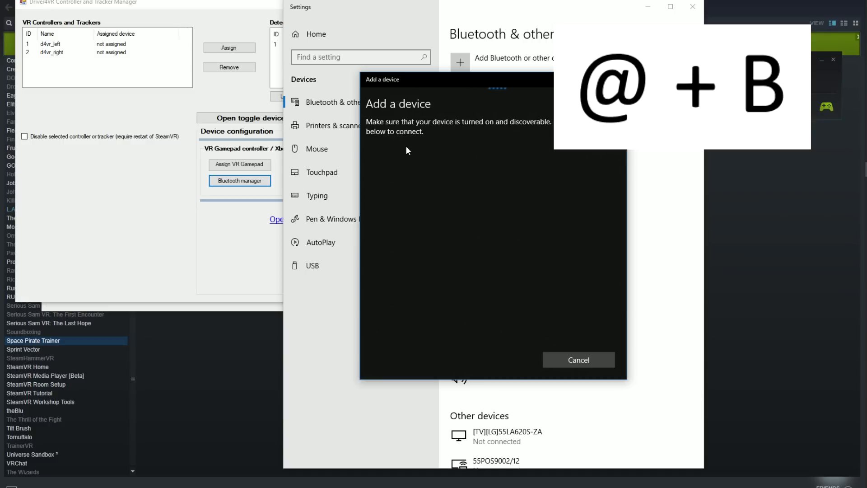
click(406, 156)
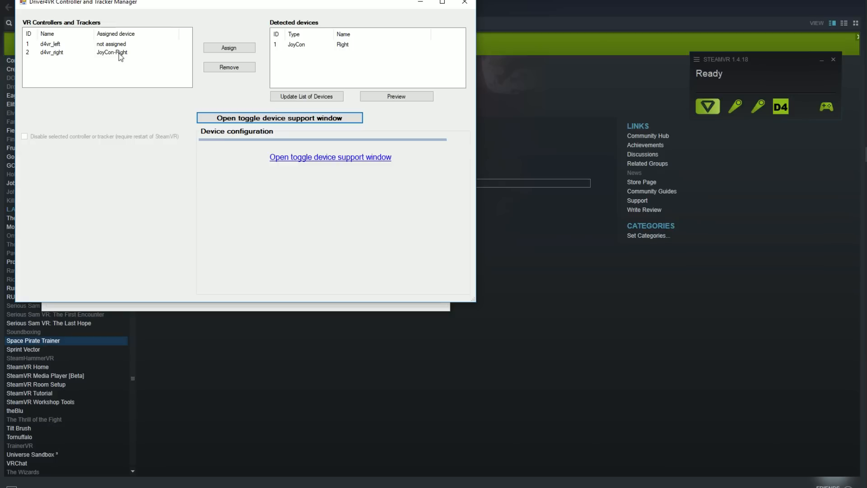
Remove the Joy-Con from d4vr_right and set VR Gamepad controller support to ON
click(54, 52)
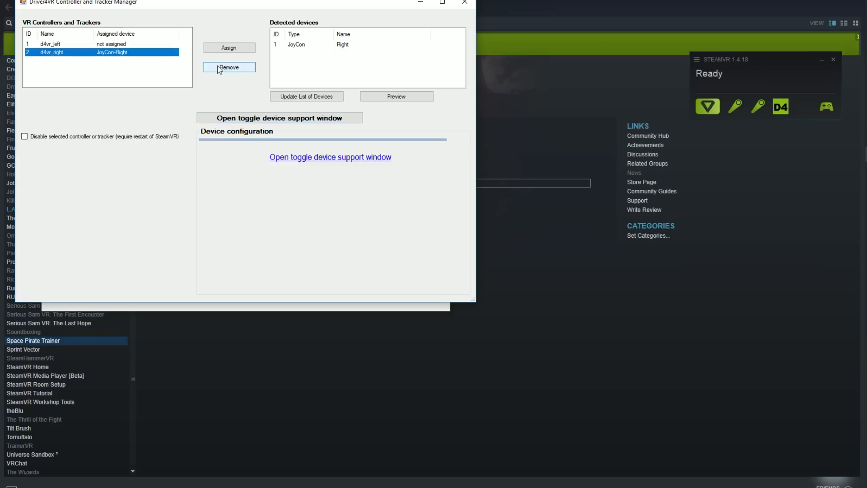
click(229, 66)
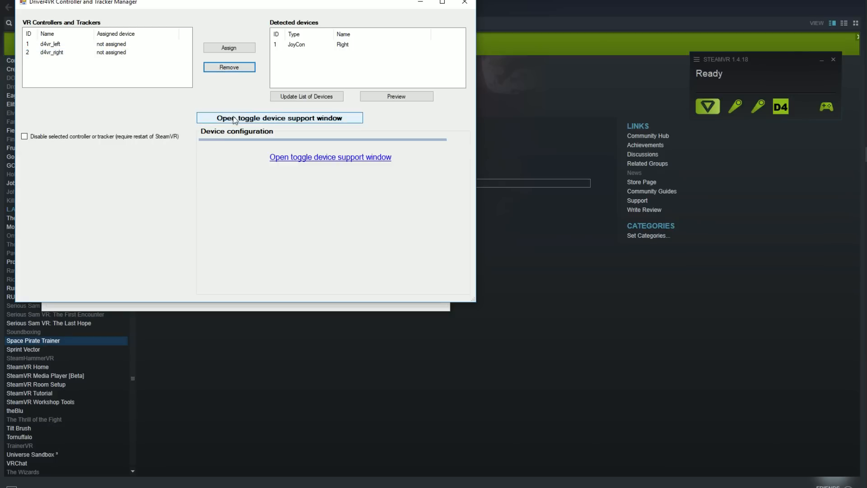
click(281, 118)
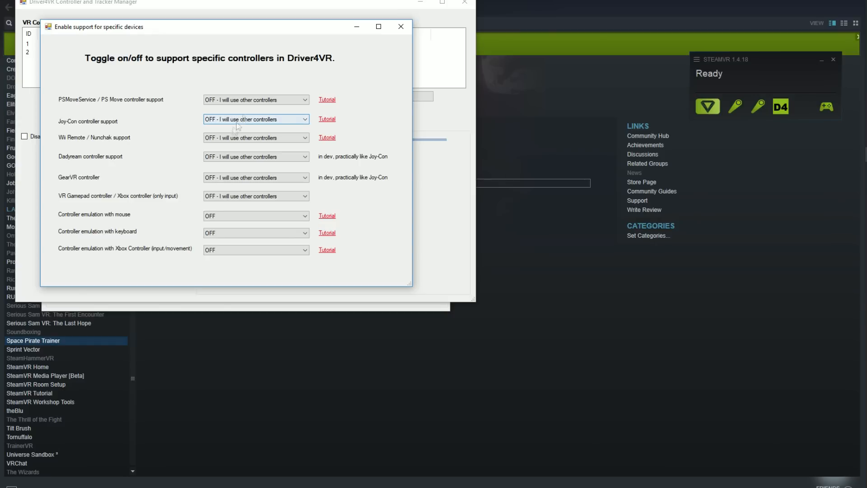
click(256, 195)
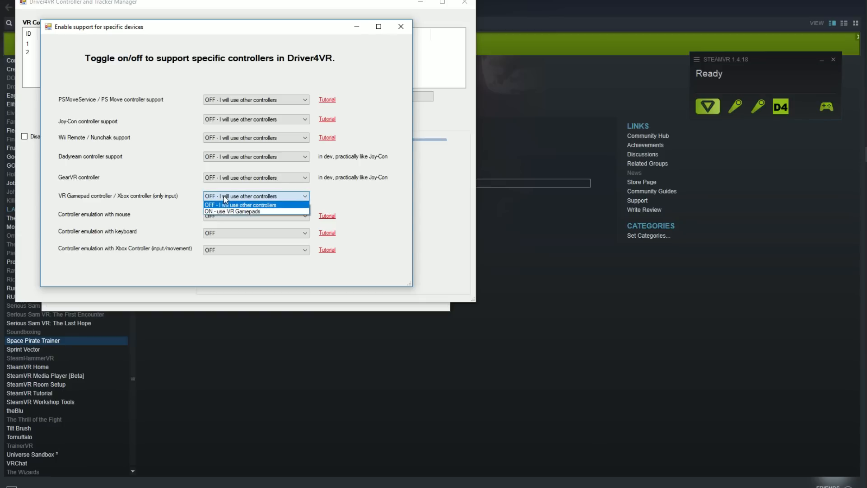
click(235, 211)
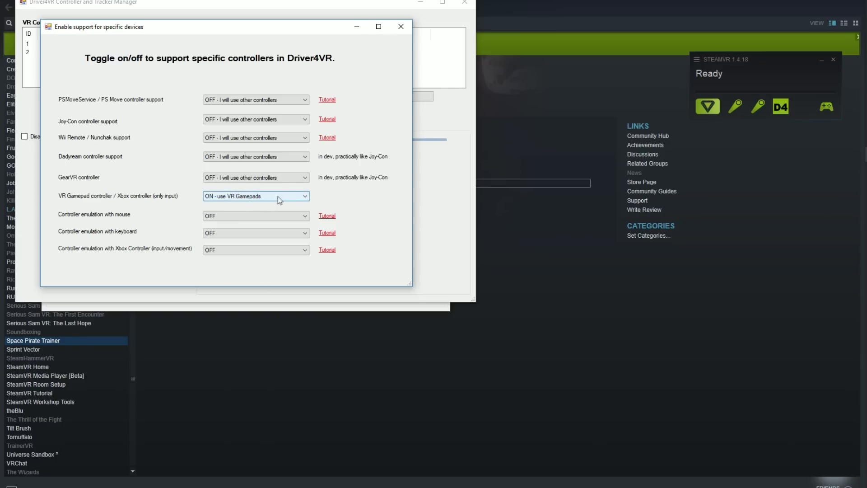
click(401, 27)
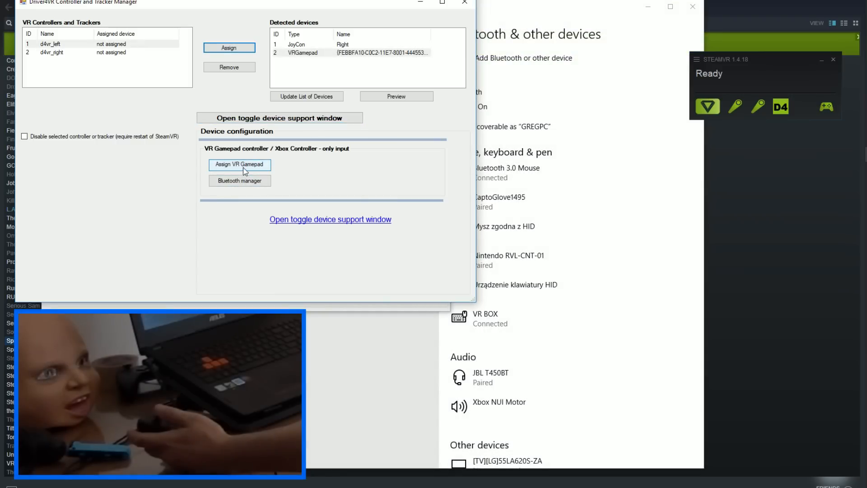
Assign the detected VRGamepad and map its trigger and left joystick to the left tracker
click(54, 44)
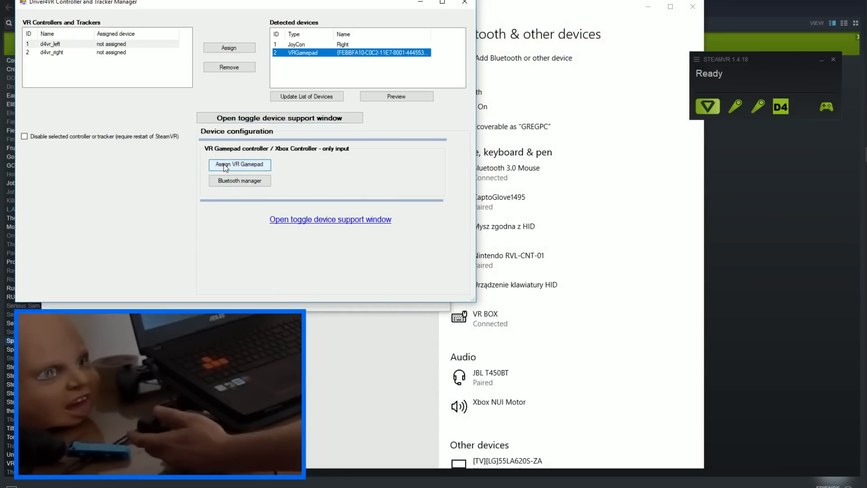
click(240, 164)
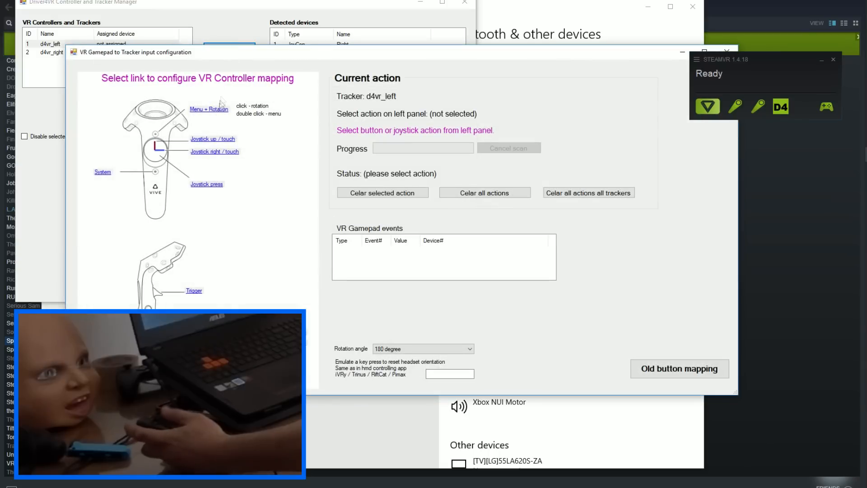
mouse_move(206, 239)
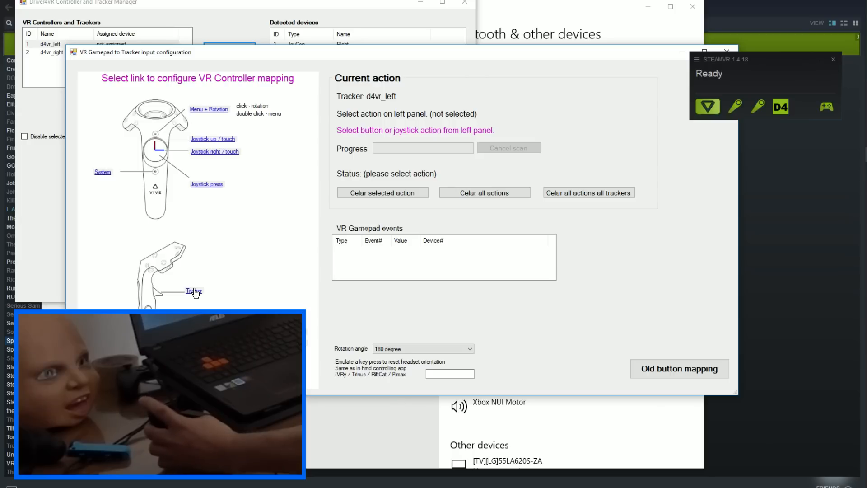
click(194, 291)
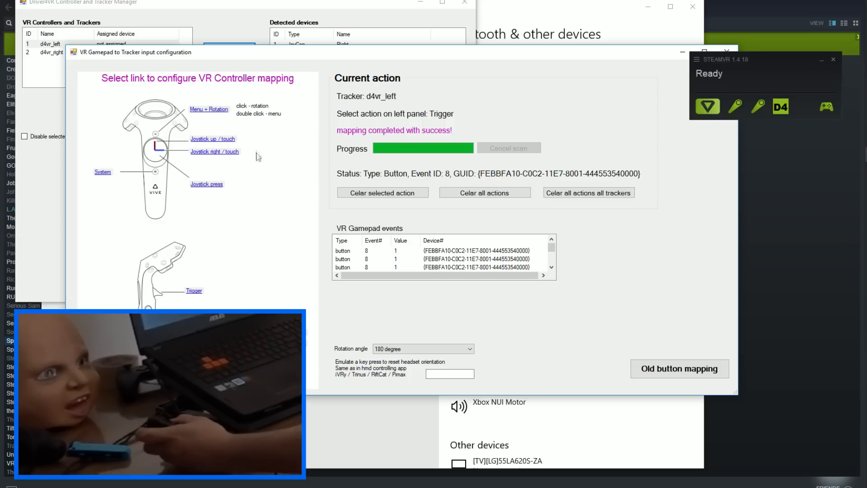
mouse_move(220, 144)
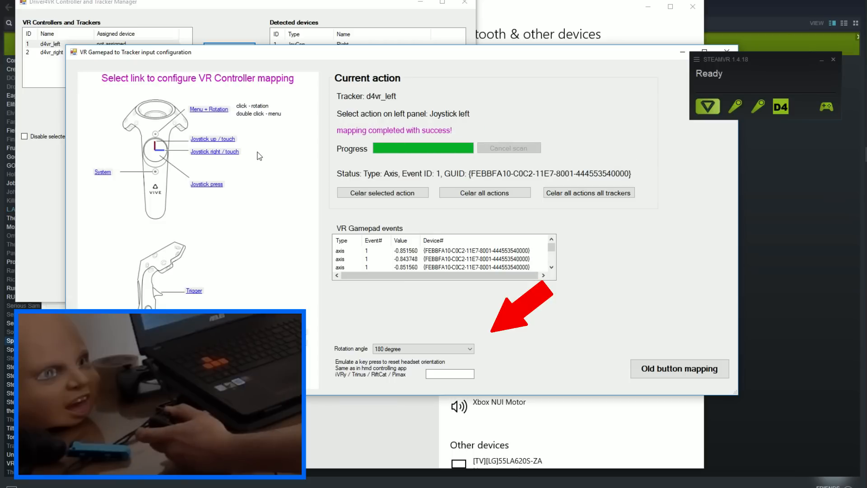
click(206, 184)
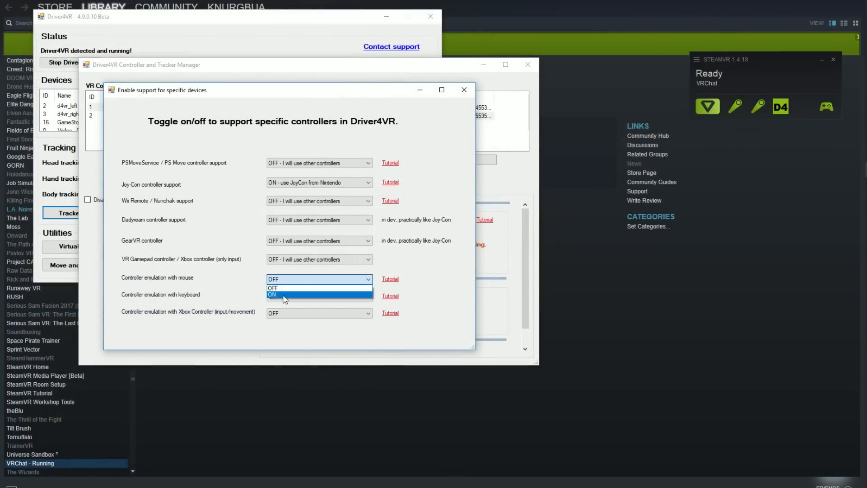
Switch mouse, keyboard and Xbox controller emulation on in device support settings
click(285, 295)
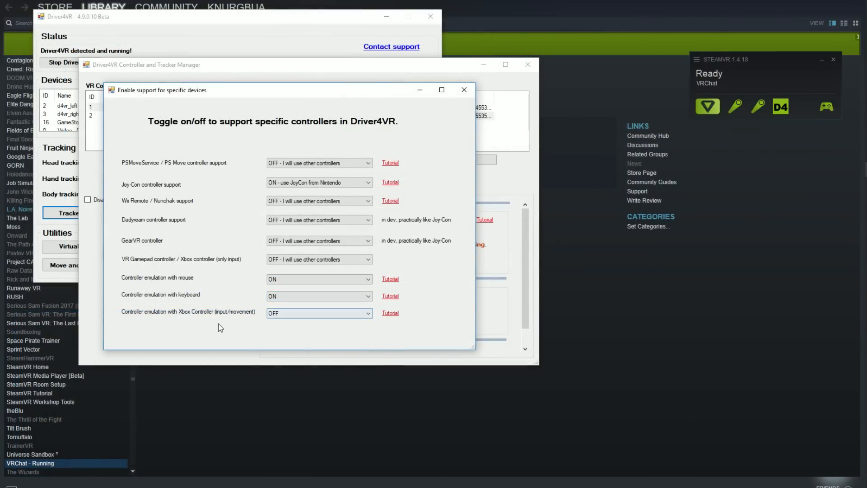
click(319, 313)
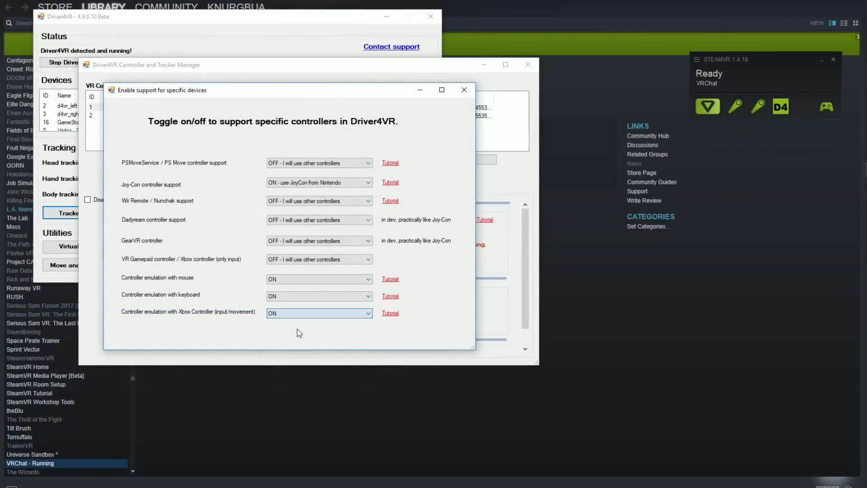
click(464, 89)
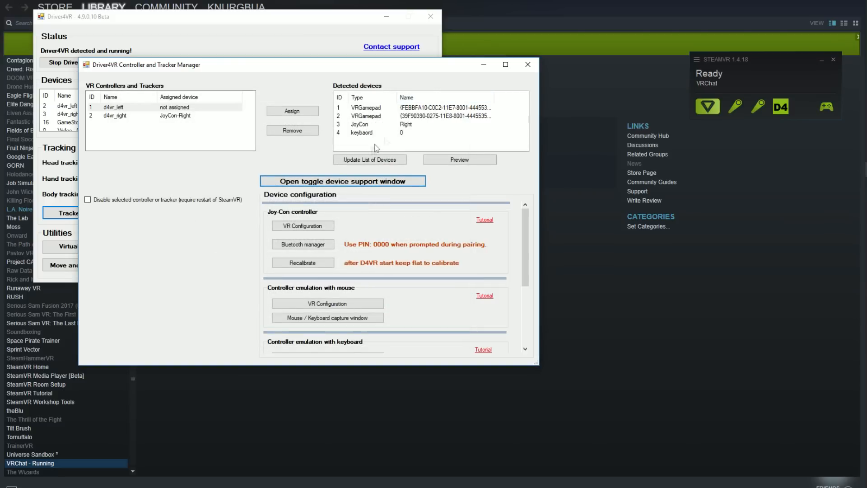
Refresh the detected devices and review the keyboard emulation VR Configuration
click(370, 159)
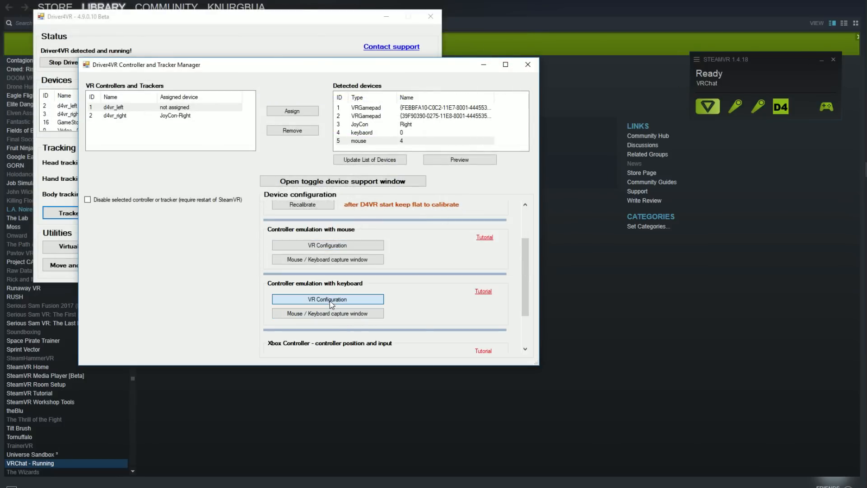
click(328, 299)
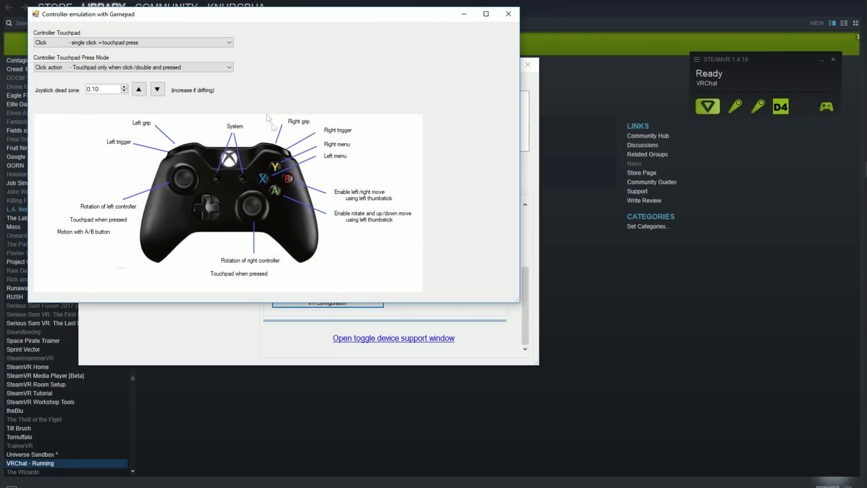
mouse_move(281, 73)
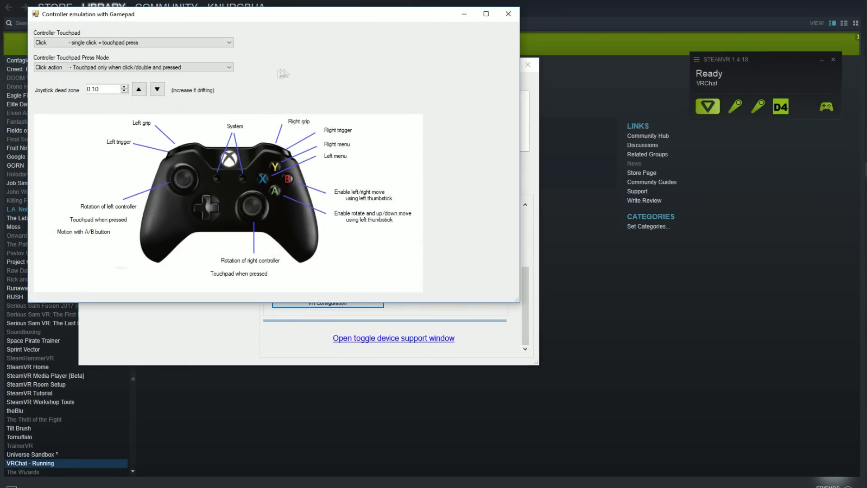
mouse_move(508, 14)
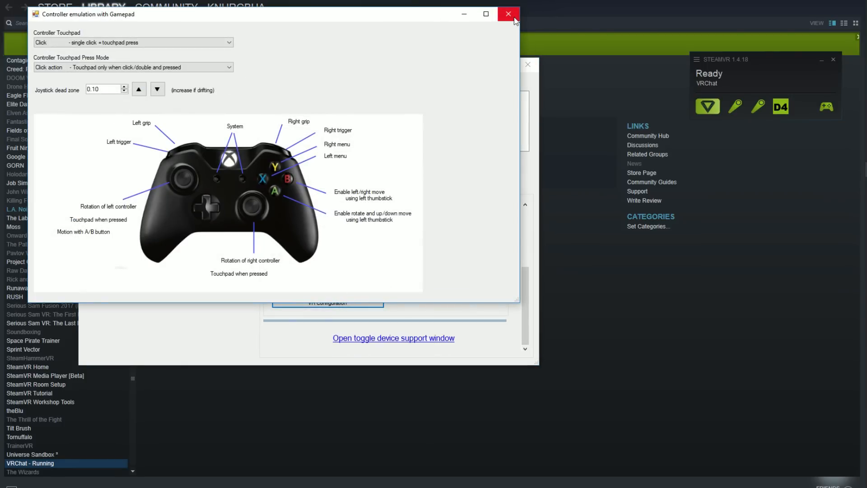
click(508, 14)
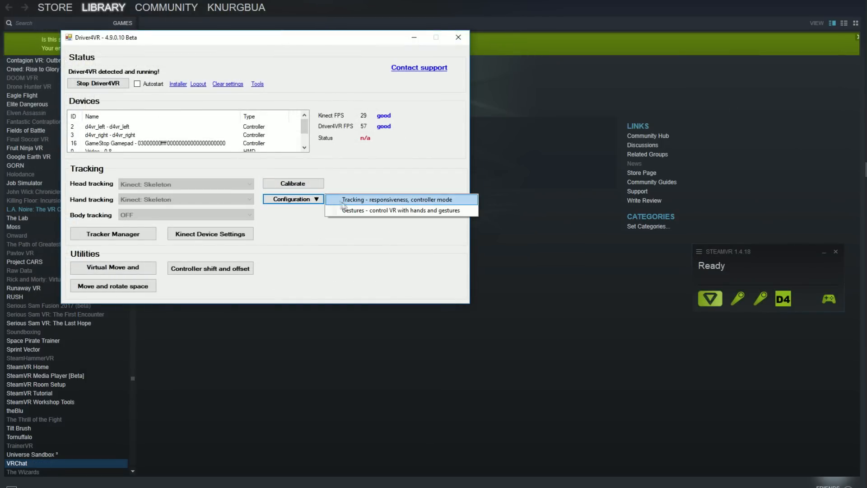
Open the Tracking - responsiveness, controller mode configuration
click(407, 210)
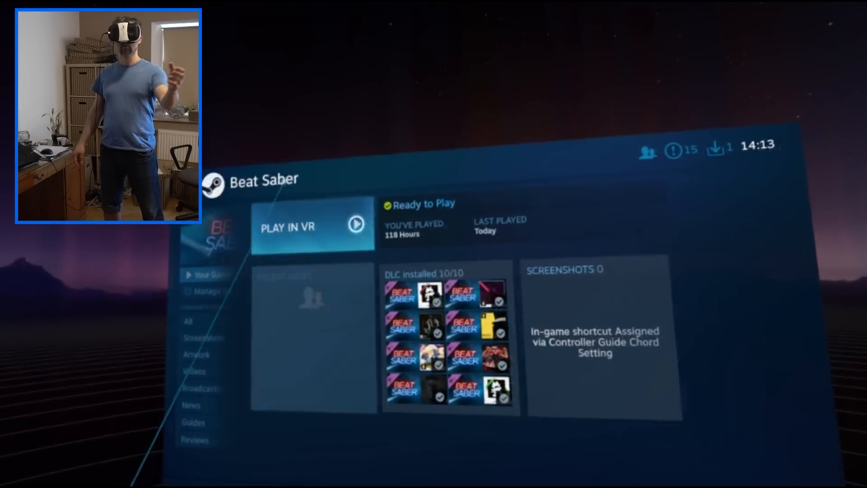
Launch Beat Saber with PLAY IN VR from the SteamVR dashboard
click(299, 227)
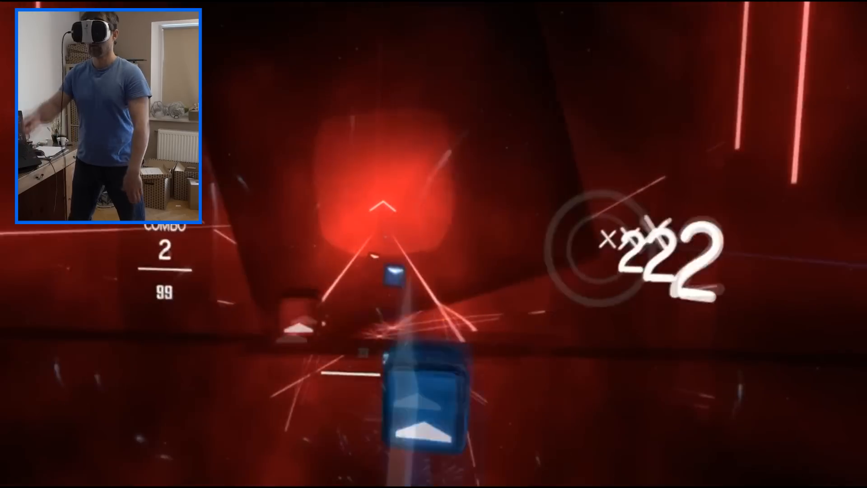